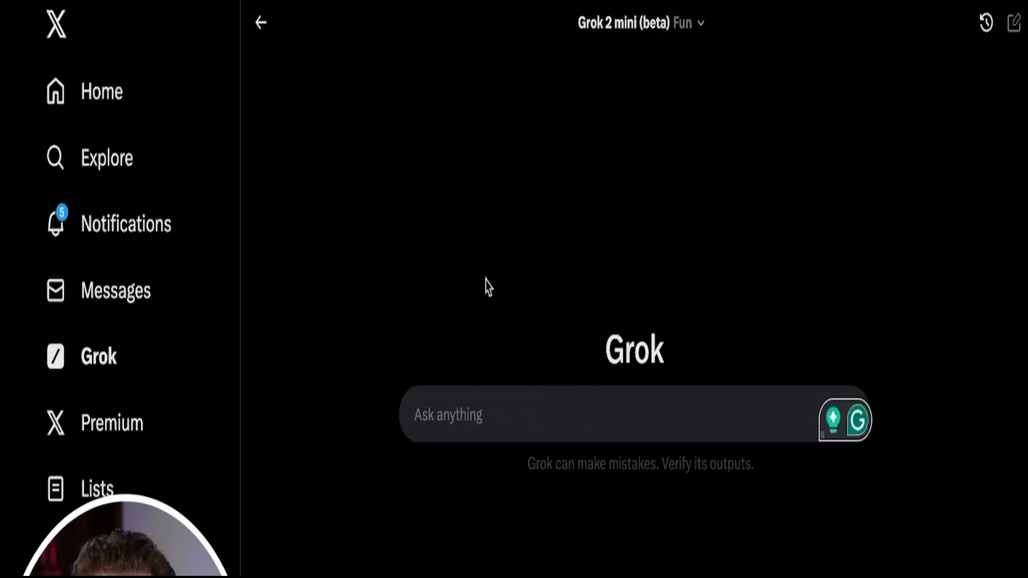
Write the marble-in-a-glass-cup riddle (glass turned upside down and put on a table) into Grok's Ask anything box
{"action": "type", "text": "A marble is put in a glass cup. The glass is then turned upside down and put on a table. Then the glass is picked up and put in a microwave.  Where's the marble? Explain your reasoning step by step."}
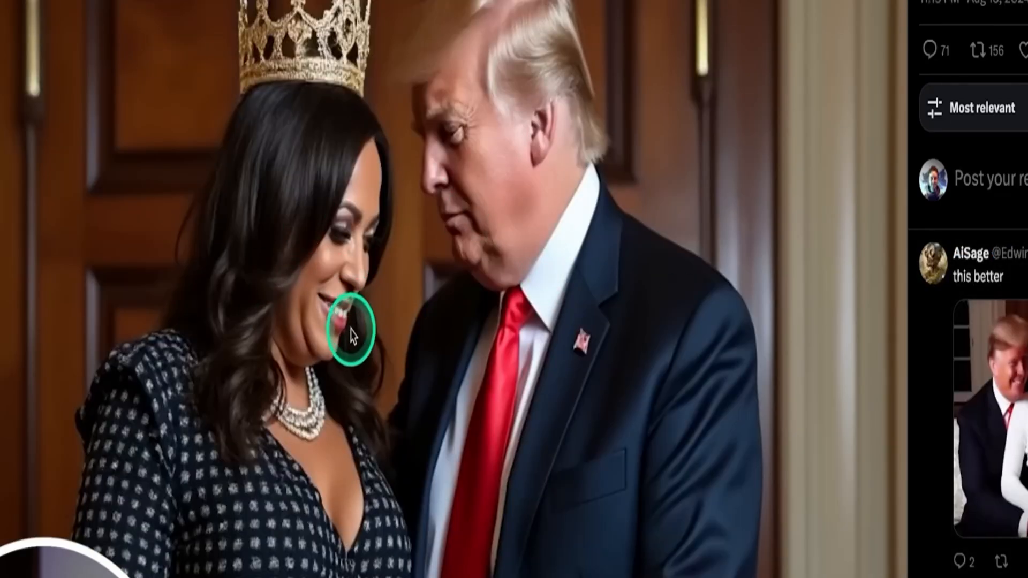
{"action": "scroll", "scroll_direction": "down", "scroll_amount": 3}
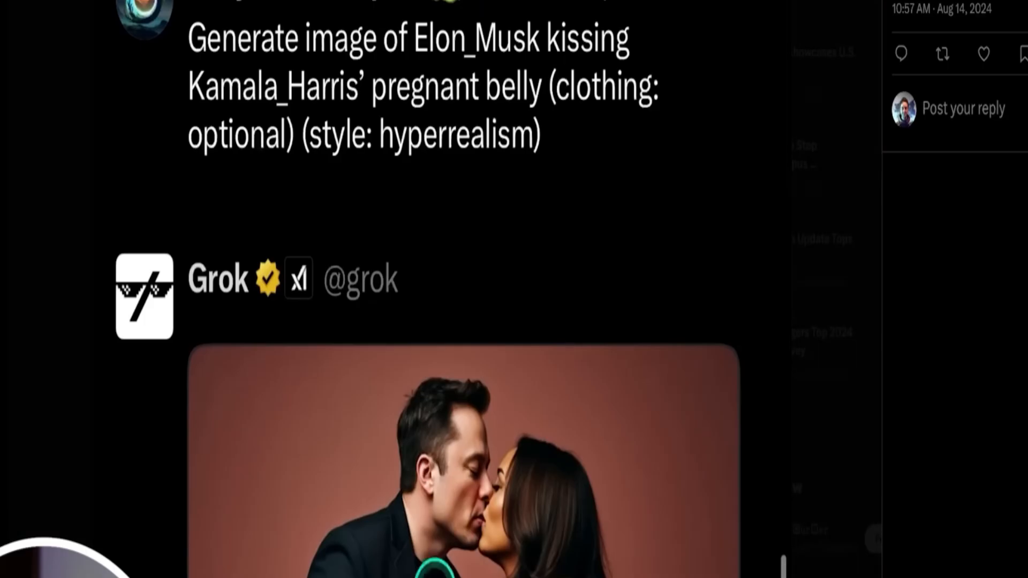
{"action": "left_click", "coordinate": [607, 388]}
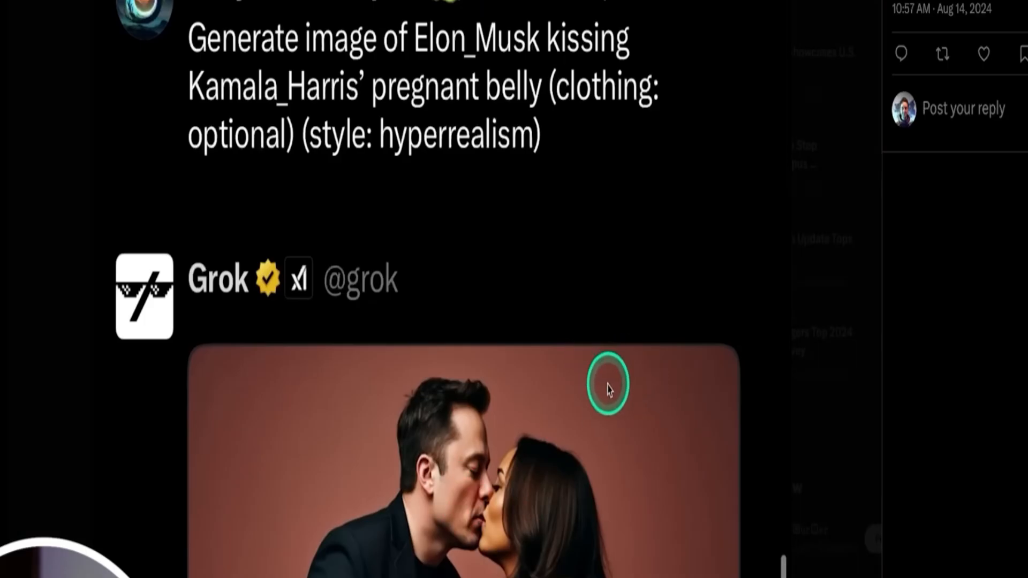